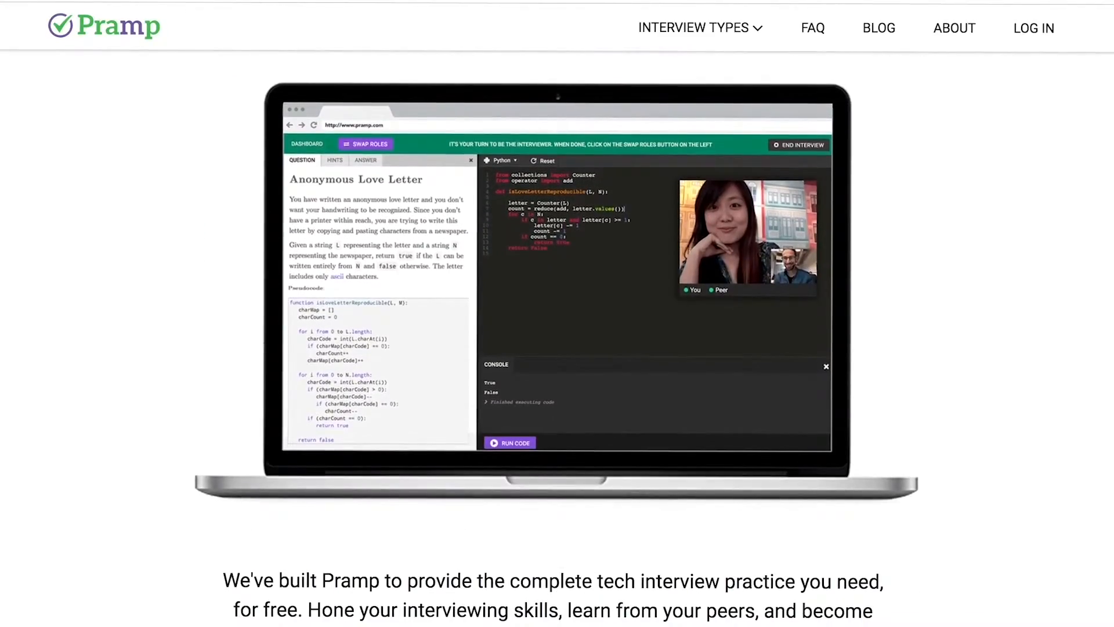
# Show Pramp's INTERVIEW TYPES dropdown from the top navigation bar.
pyautogui.click(694, 28)
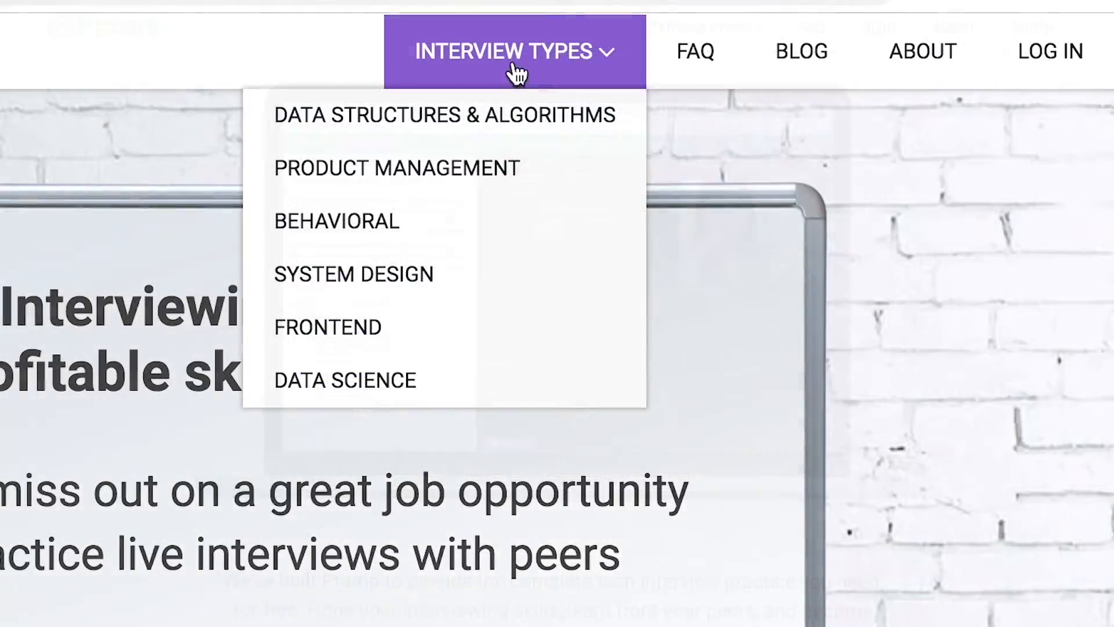
pyautogui.moveTo(560, 220)
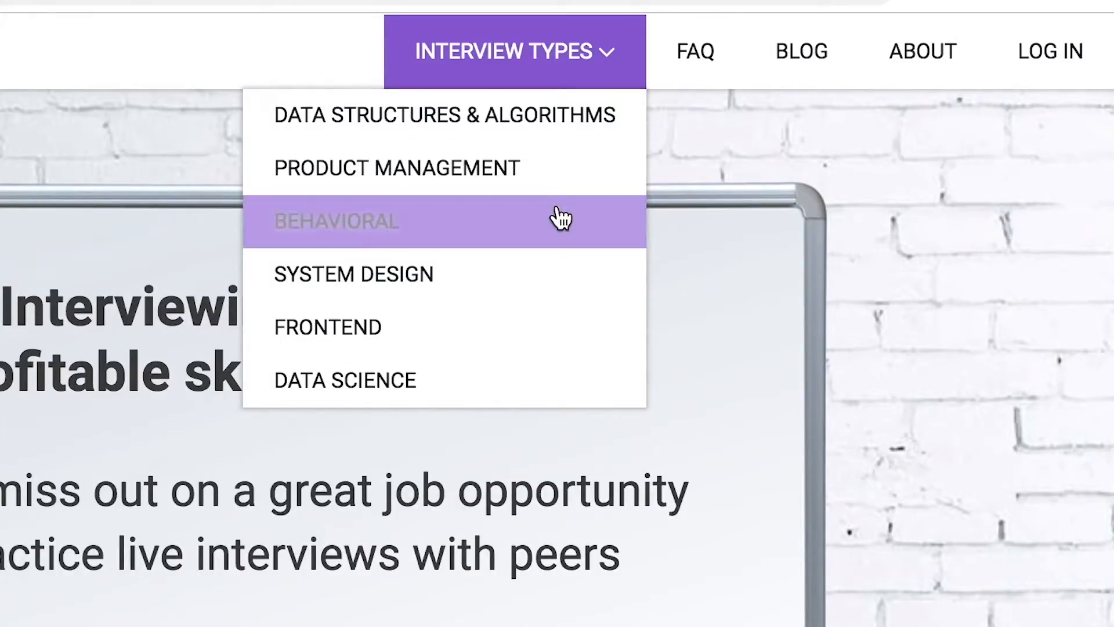
pyautogui.moveTo(561, 327)
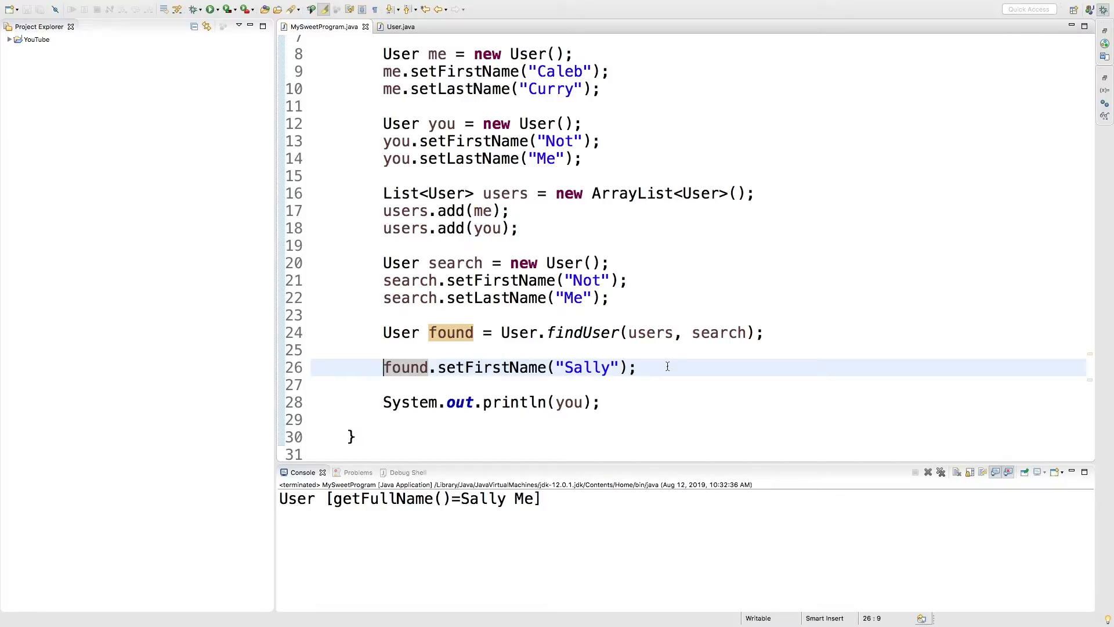
pyautogui.moveTo(569, 239)
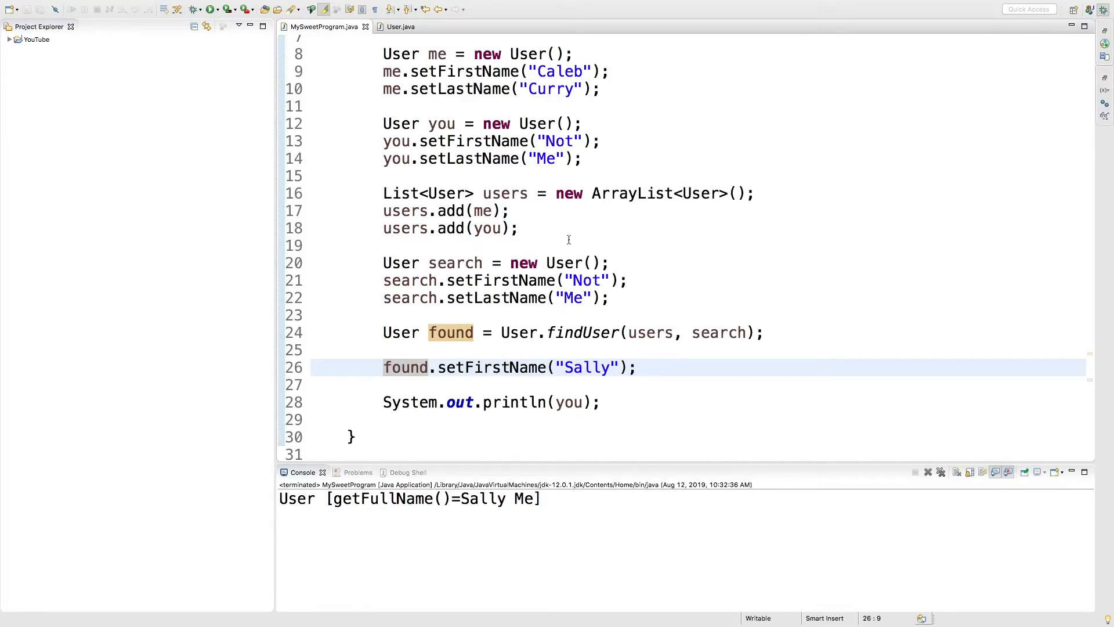
pyautogui.moveTo(580, 240)
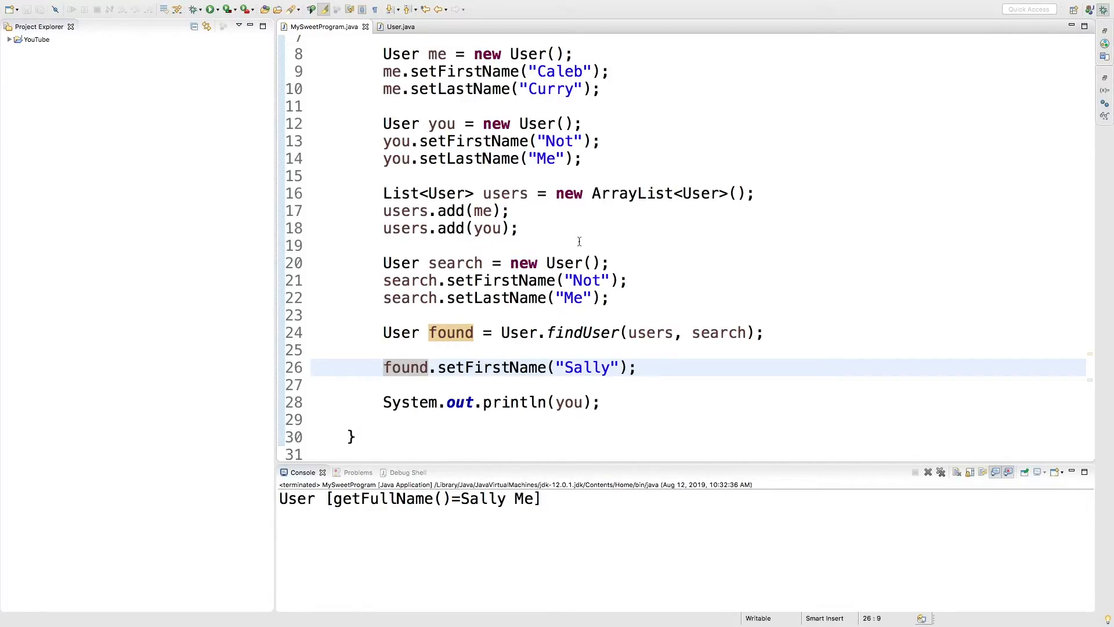
# Select the old search-and-rename code in main for removal.
pyautogui.click(561, 244)
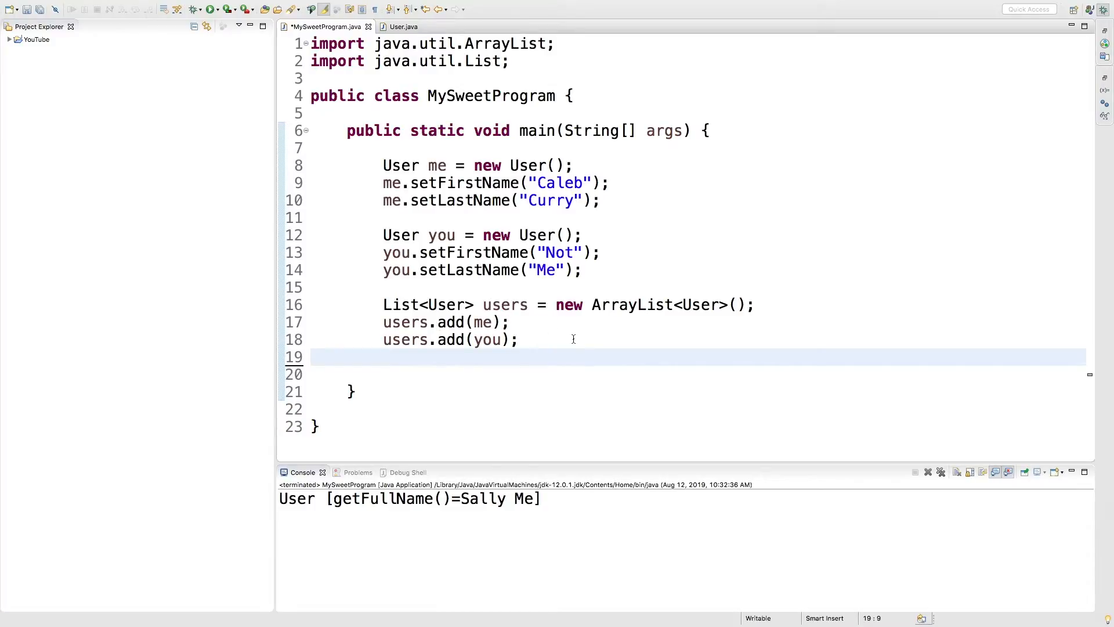
# Leave blank lines after users.add(you) and move to User.java below searchList.
pyautogui.press('enter')
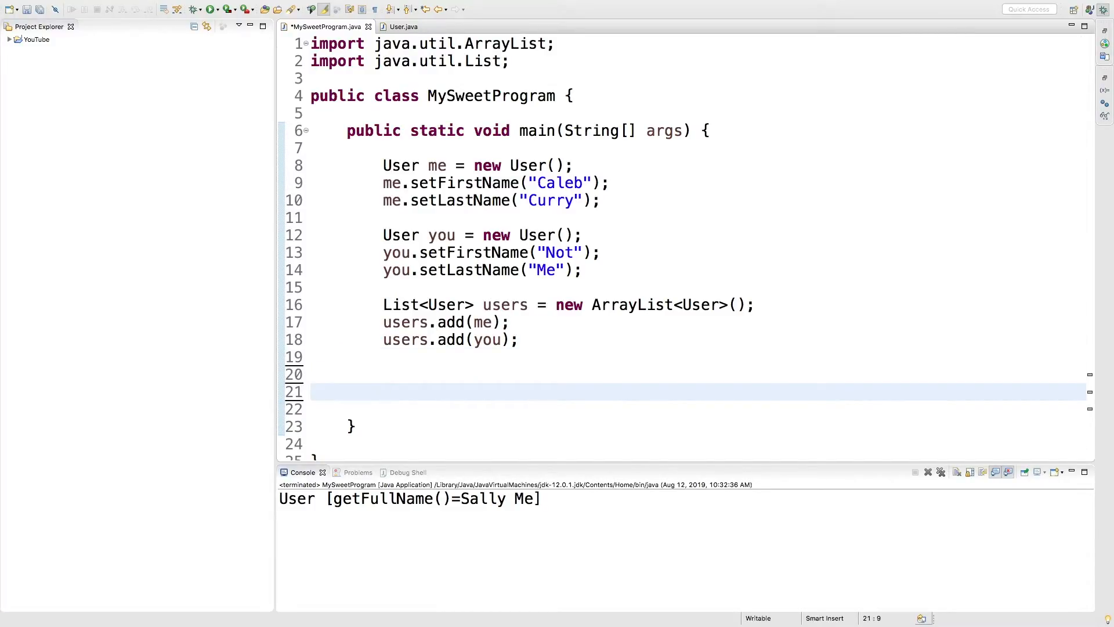
pyautogui.click(384, 391)
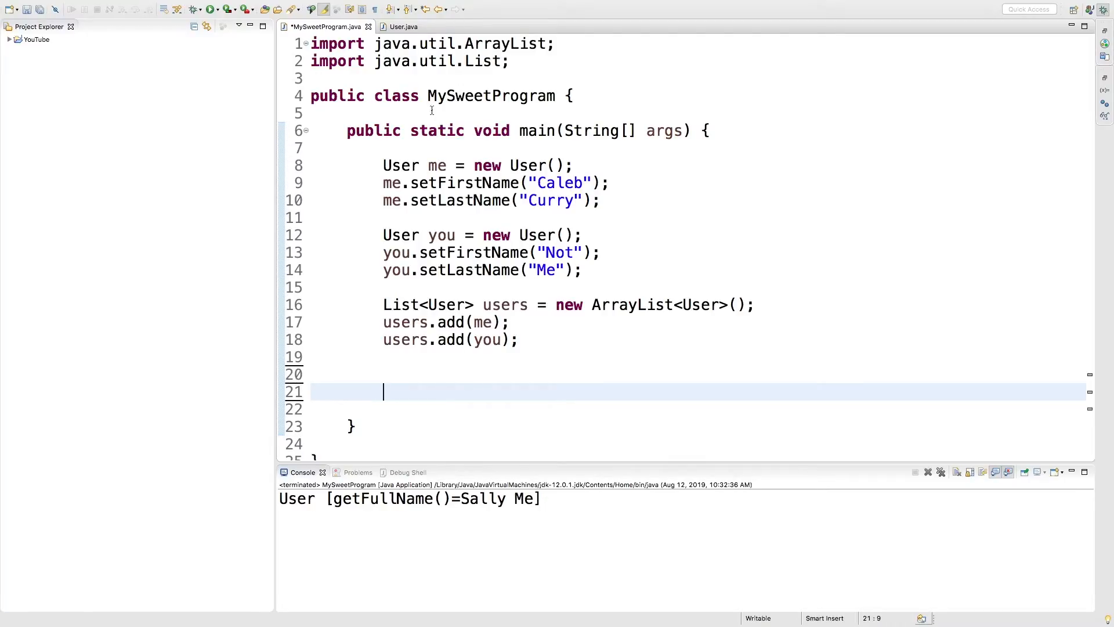
pyautogui.moveTo(404, 27)
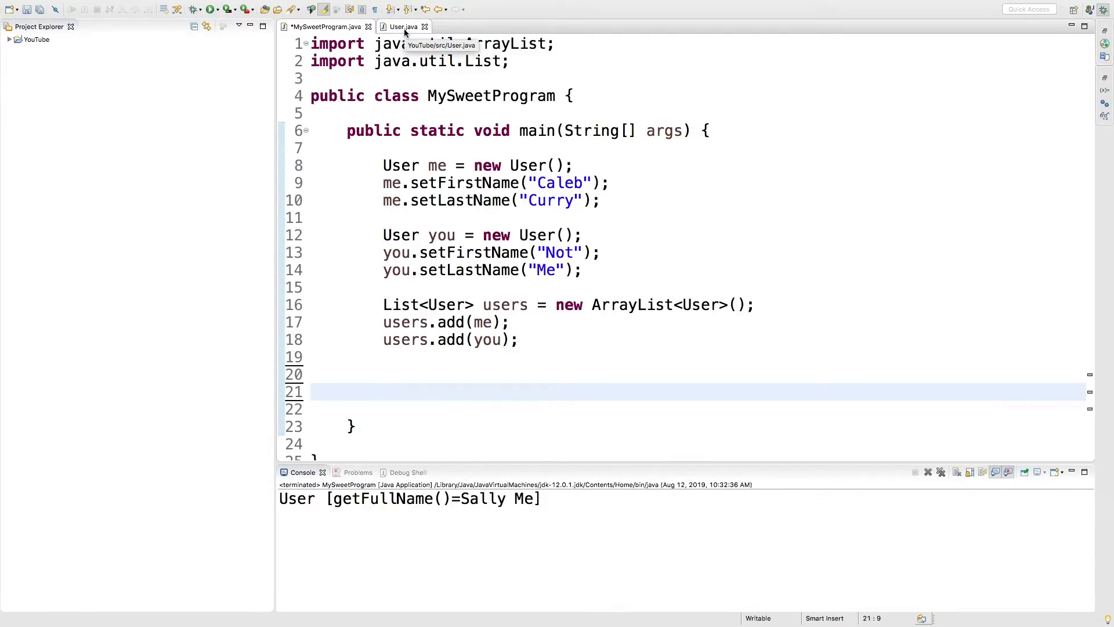
pyautogui.scroll(-3)
pyautogui.write('public void c')
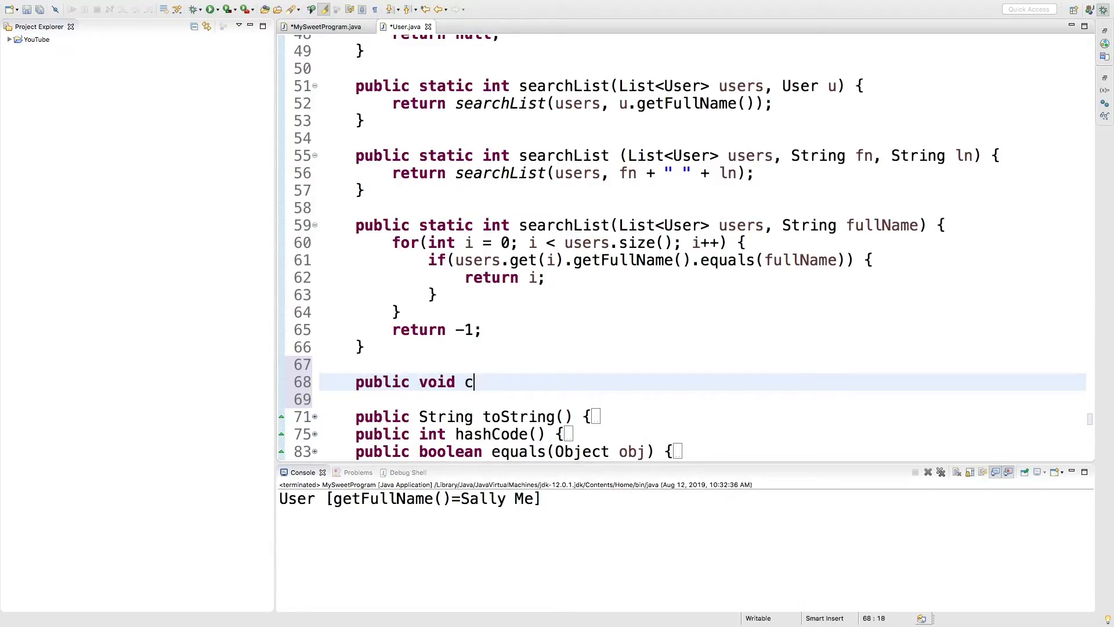
# Write public void changeCrap(int x) { x++; } after searchList in User.java.
pyautogui.write('hangeCrap')
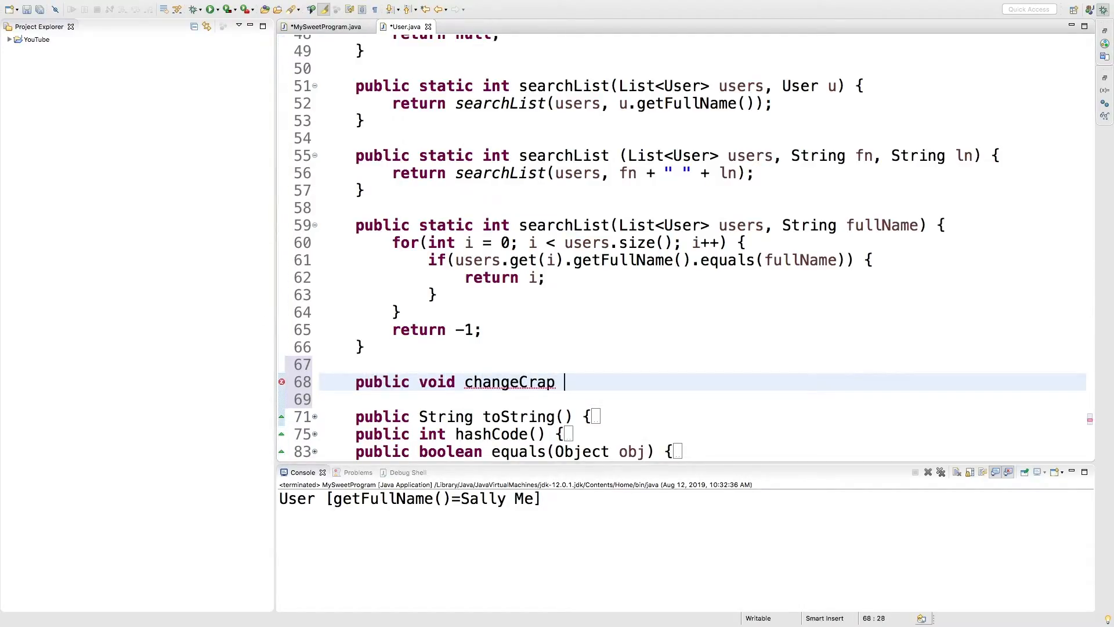
pyautogui.write('(int x)')
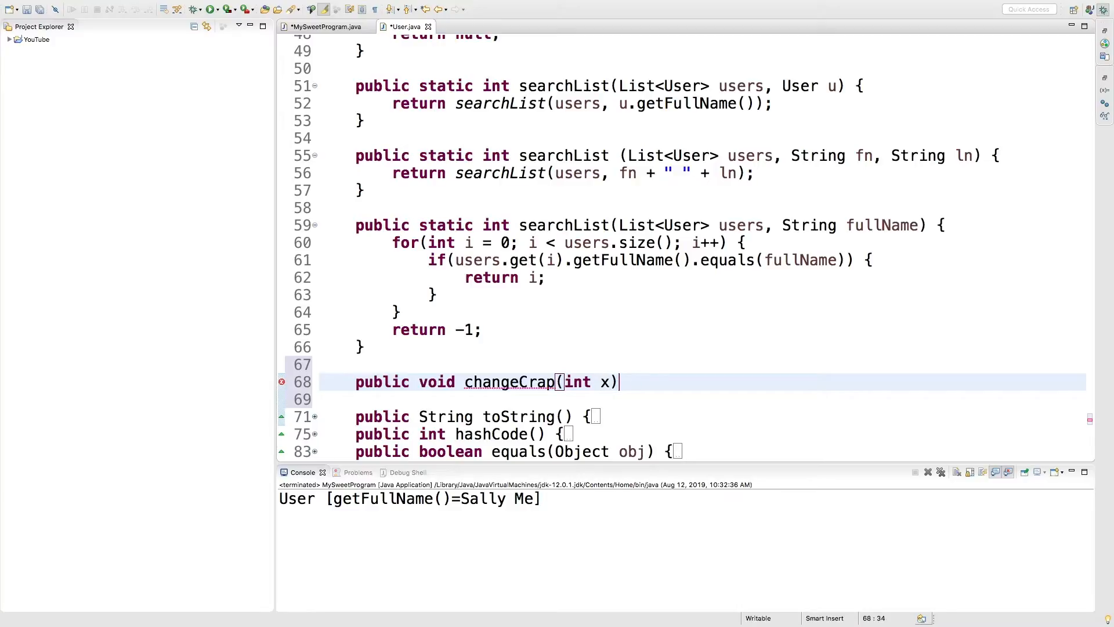
pyautogui.write('{')
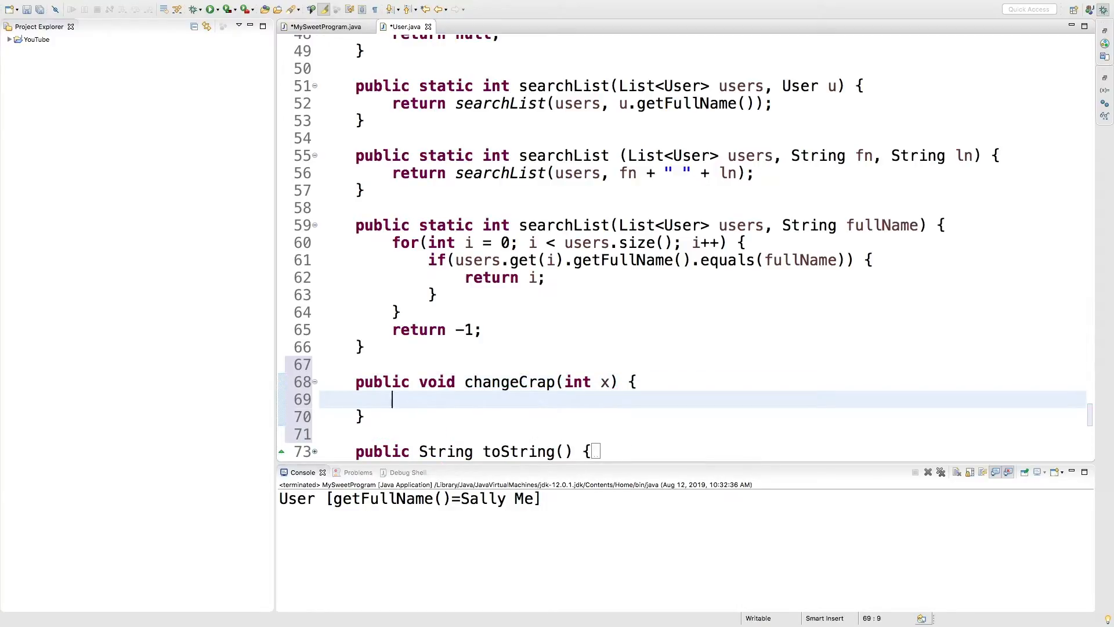
pyautogui.write('x++;')
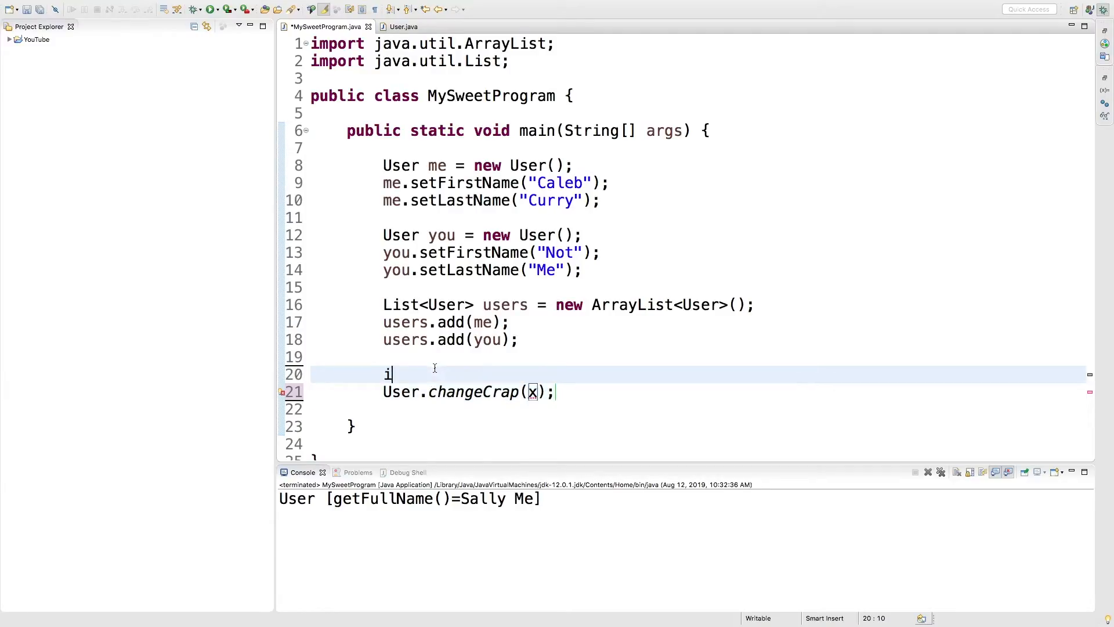
# In main declare int y = 4, pass it to changeCrap and print y, showing 4 in the console.
pyautogui.write('nt y = 4;')
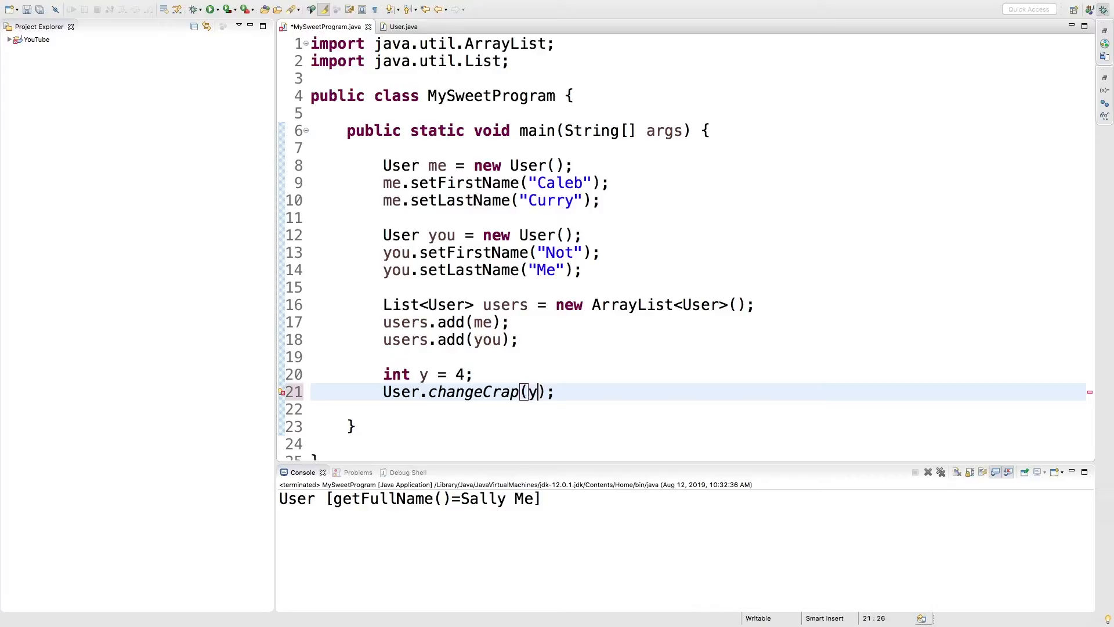
pyautogui.write('sryso')
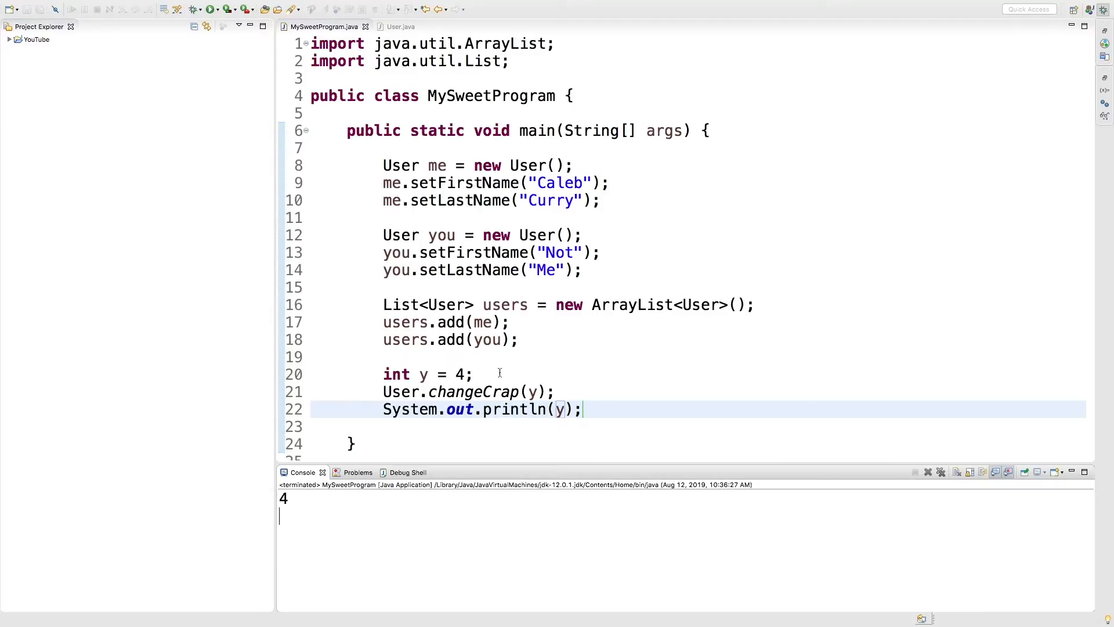
pyautogui.moveTo(537, 372)
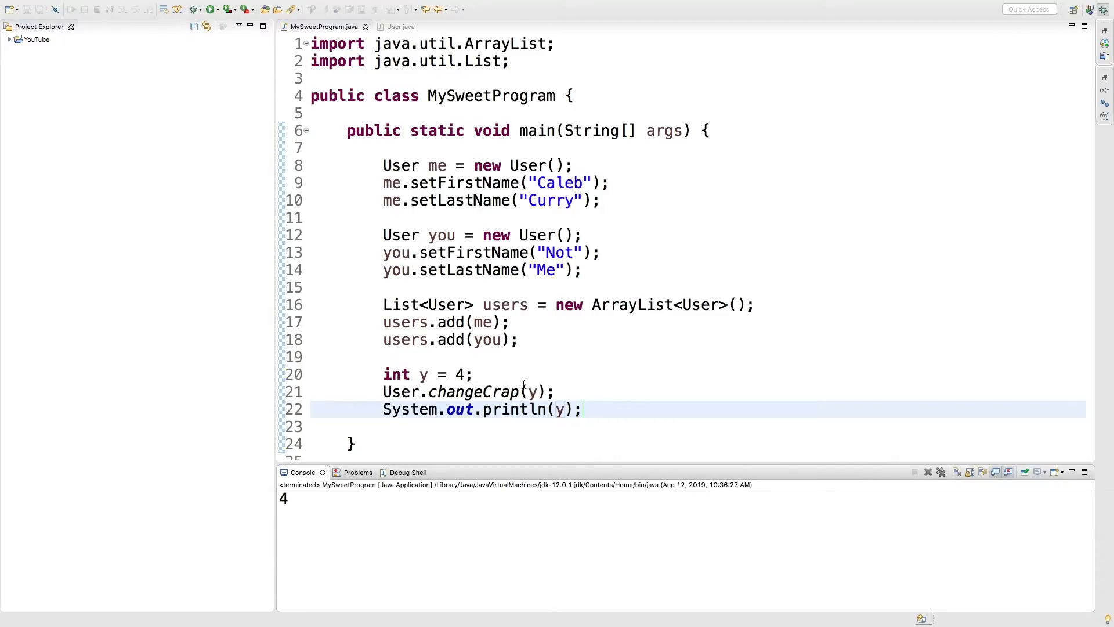
pyautogui.click(400, 27)
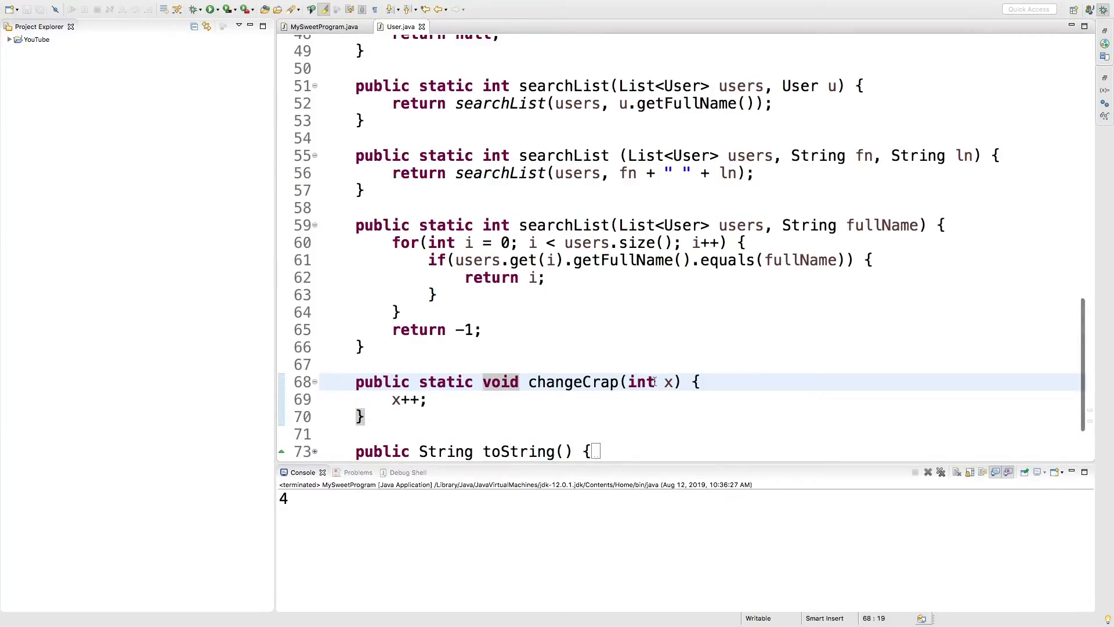
# Make changeCrap take User x and call x.setFirstName("Changed"), then return to MySweetProgram.
pyautogui.write('User')
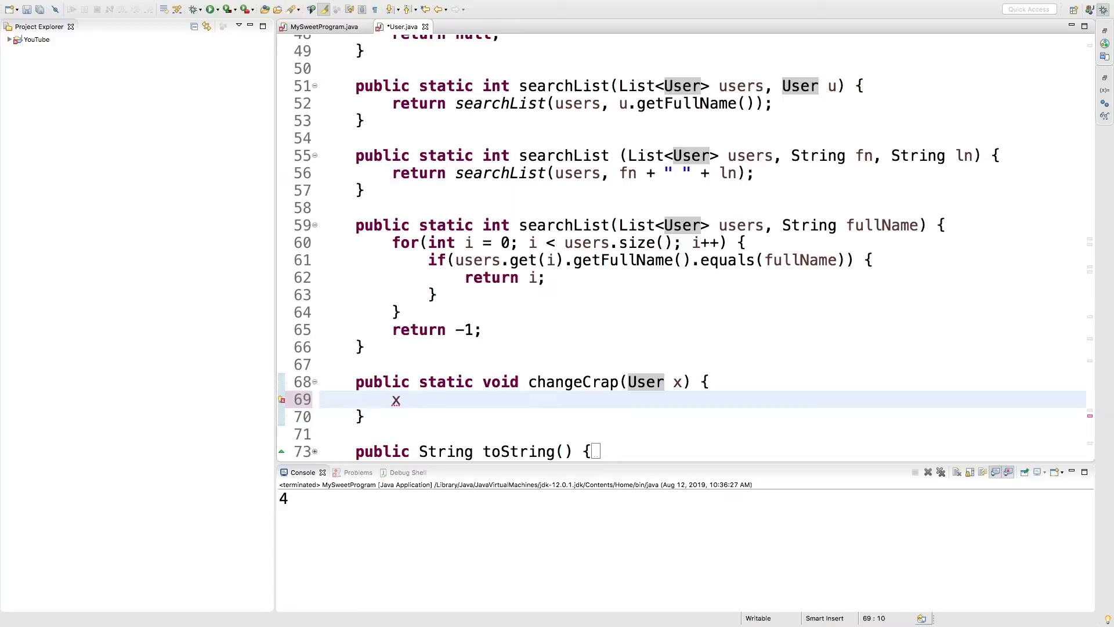
pyautogui.write('.firstName')
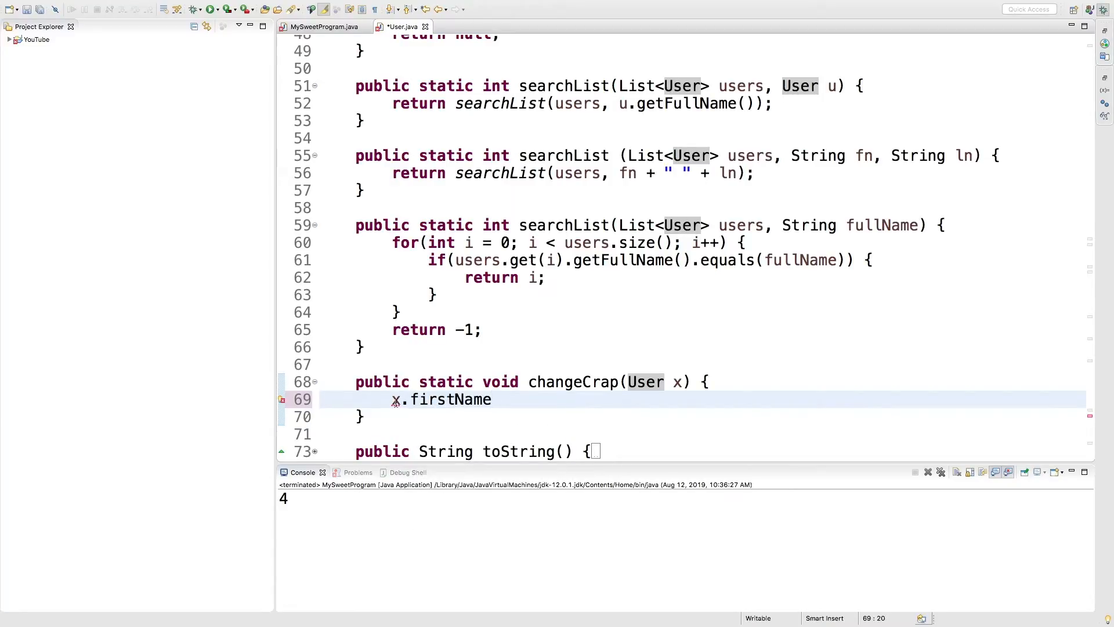
pyautogui.write('setF')
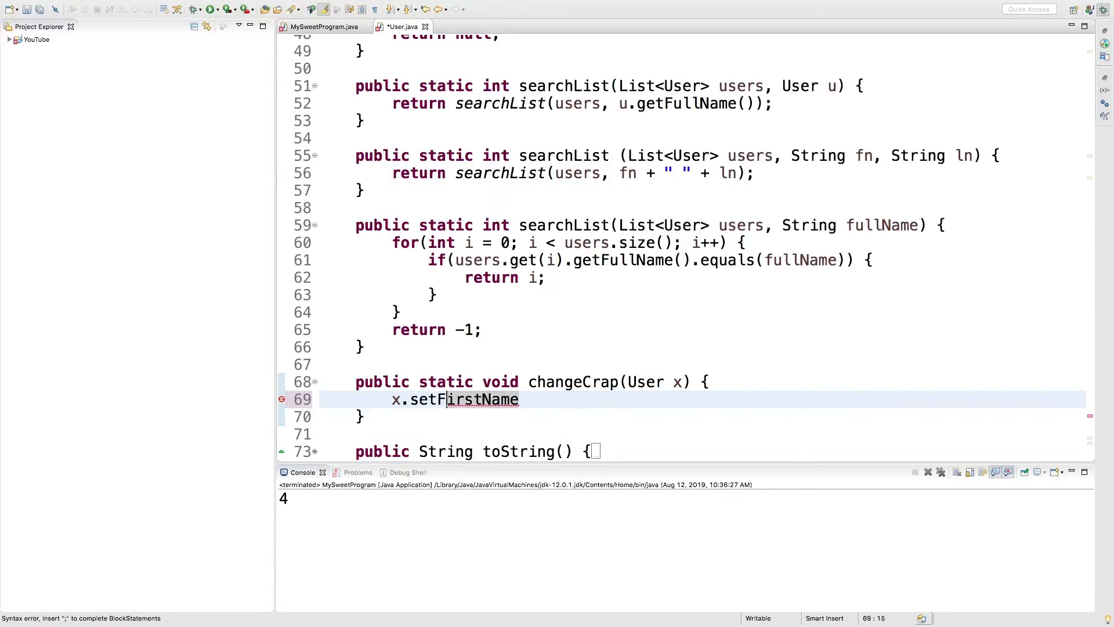
pyautogui.write('("")')
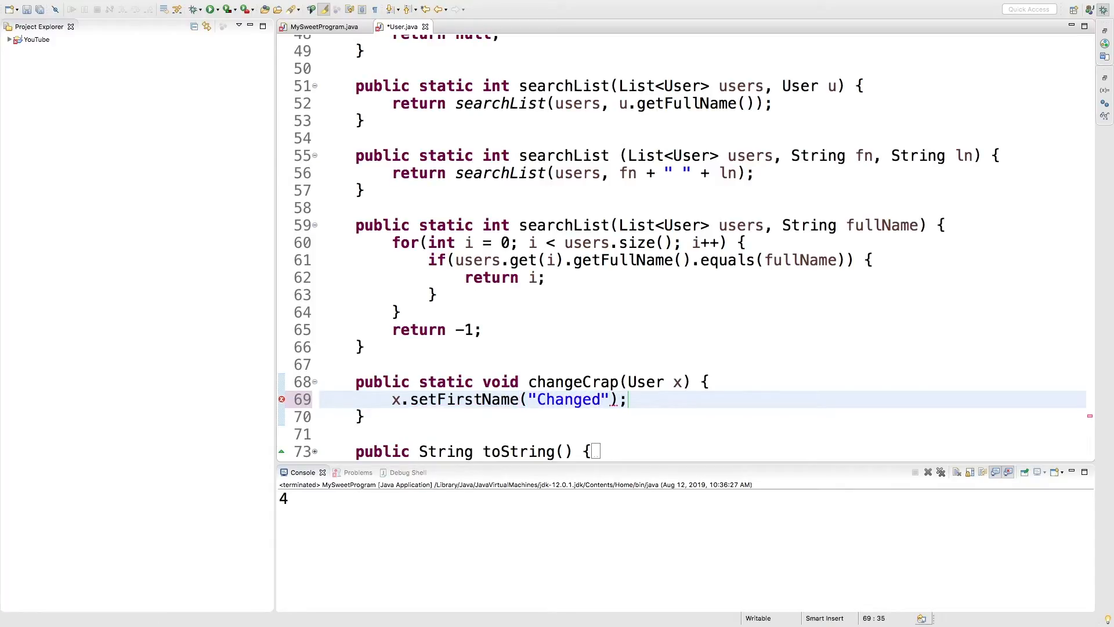
pyautogui.click(324, 26)
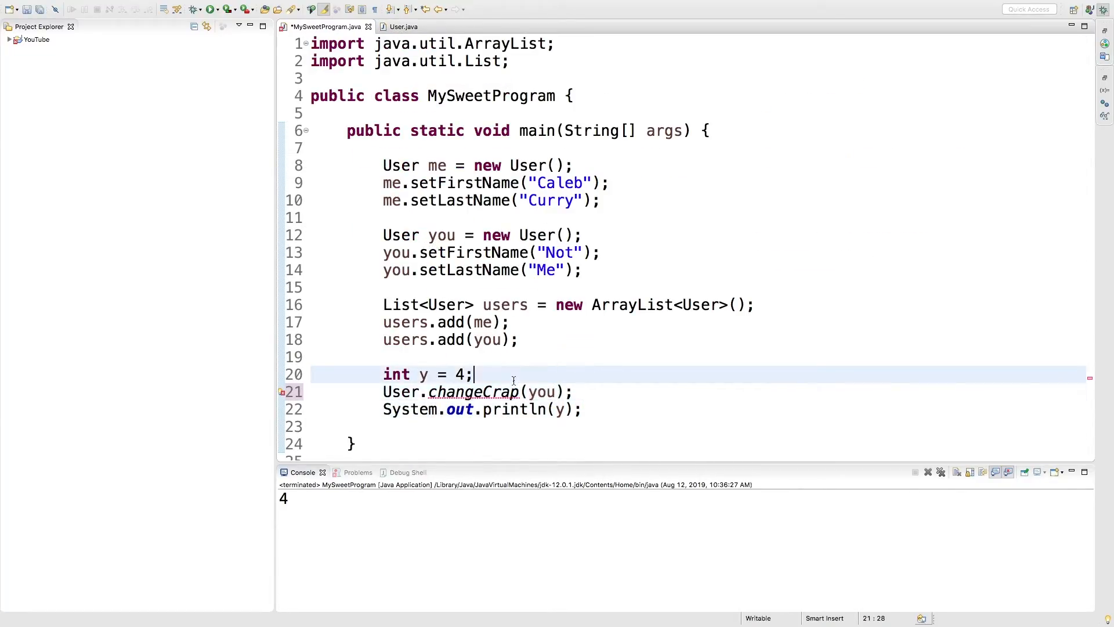
# Remove int y = 4, print you after changeCrap, and run to get Changed Me.
pyautogui.press('Backspace')
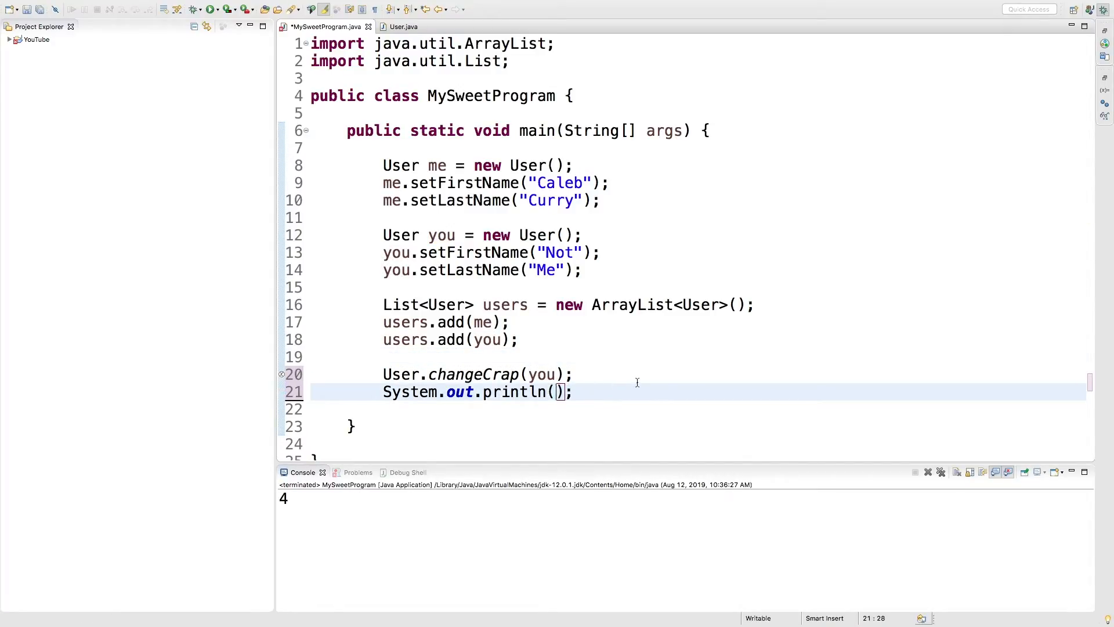
pyautogui.write('you')
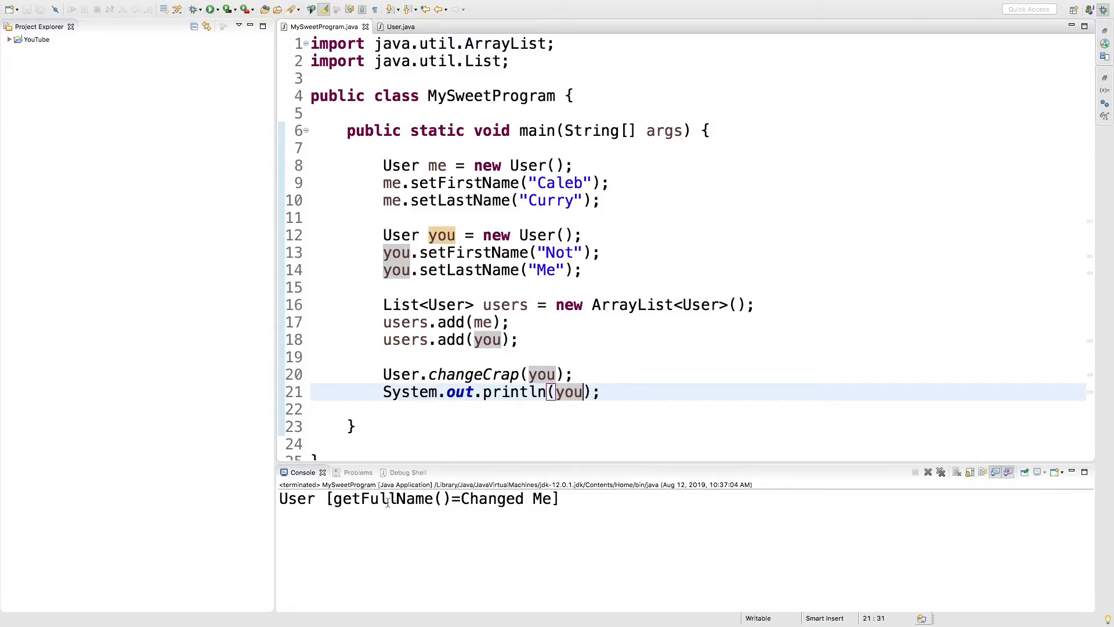
pyautogui.doubleClick(491, 498)
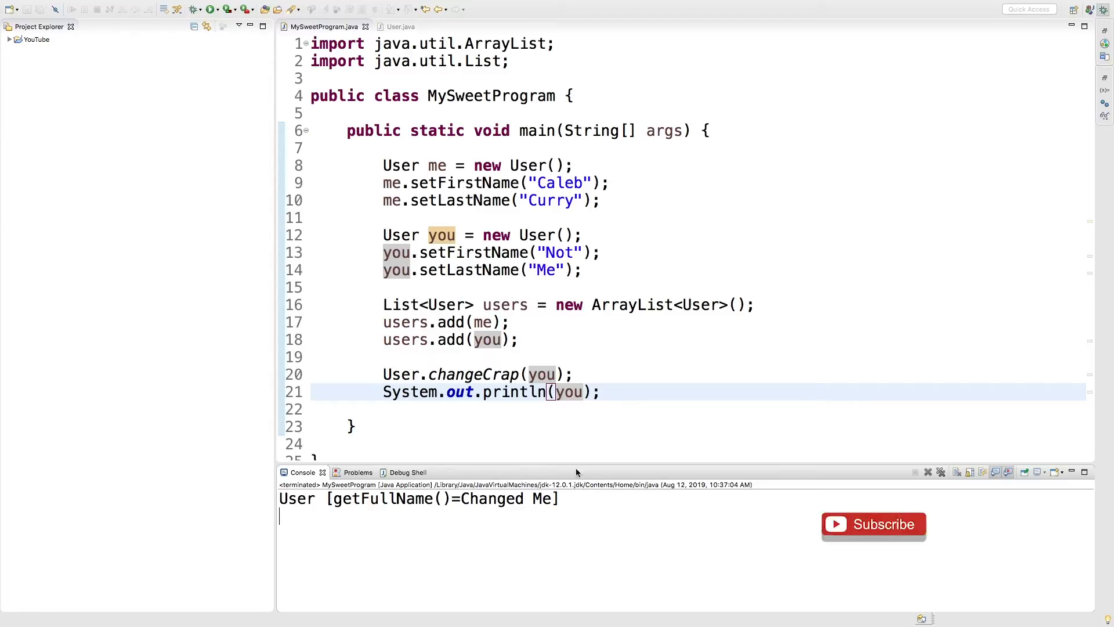
# Add x = new User(); above setFirstName in changeCrap and rerun the program.
pyautogui.click(398, 26)
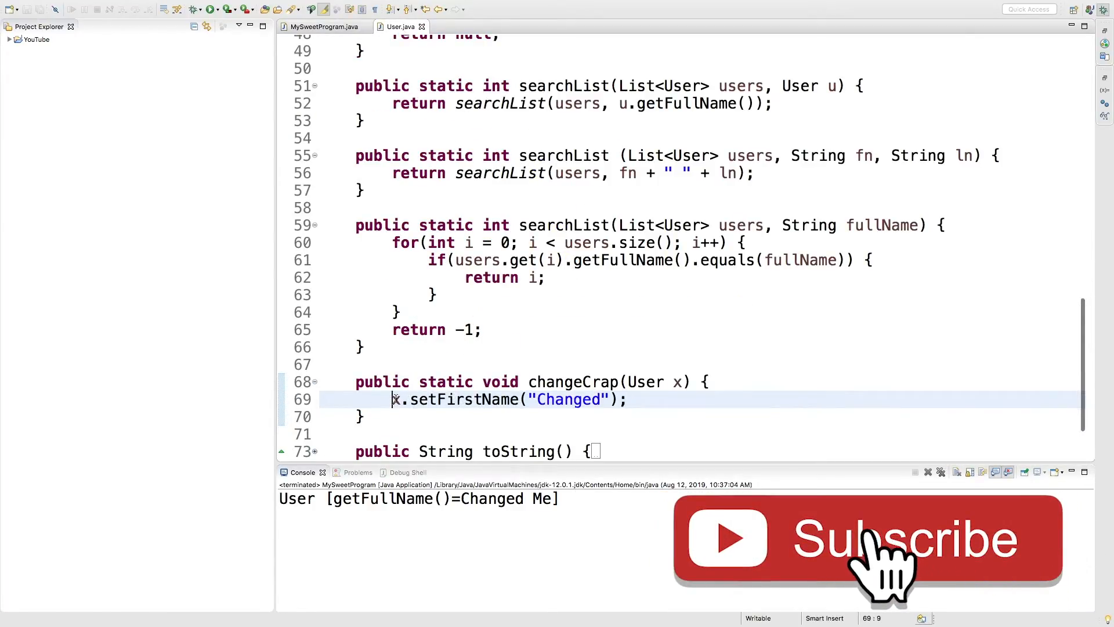
pyautogui.write('x =')
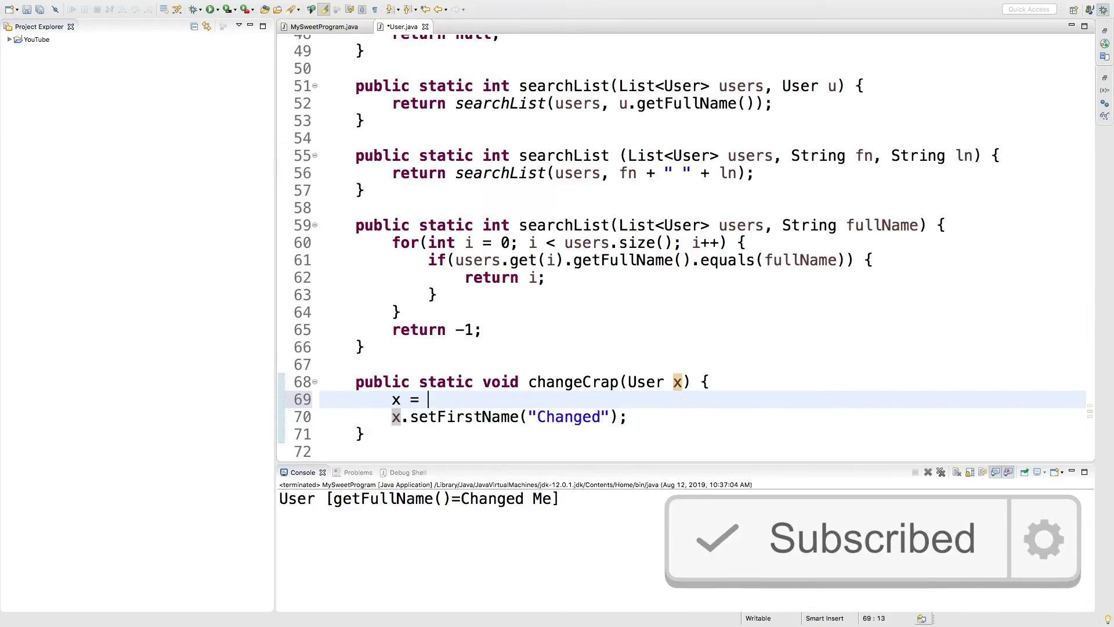
pyautogui.write('new User();')
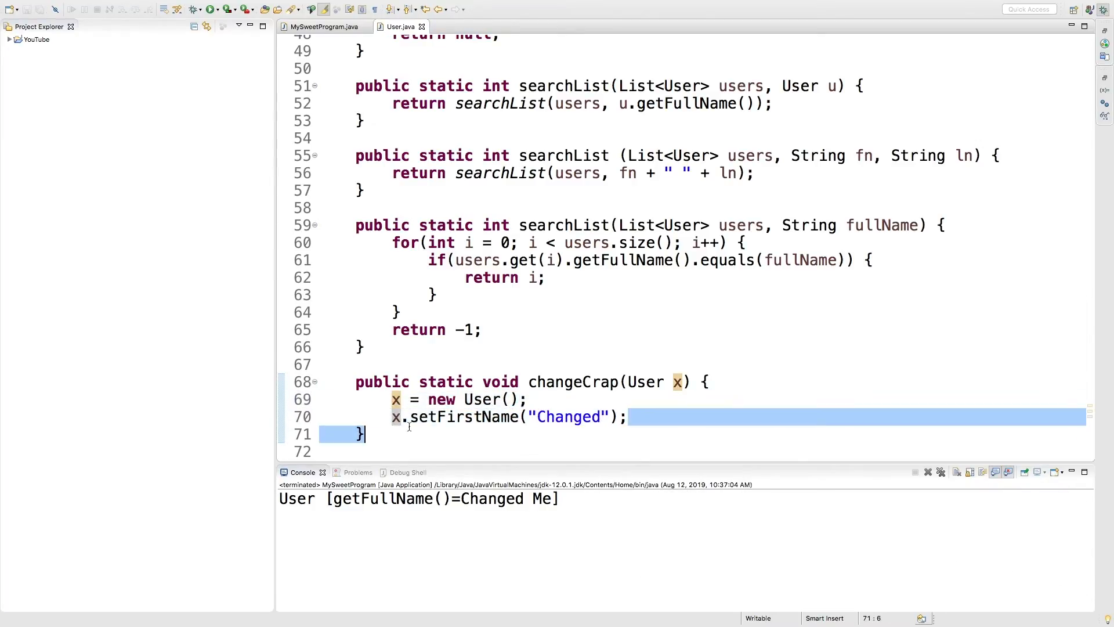
pyautogui.click(395, 417)
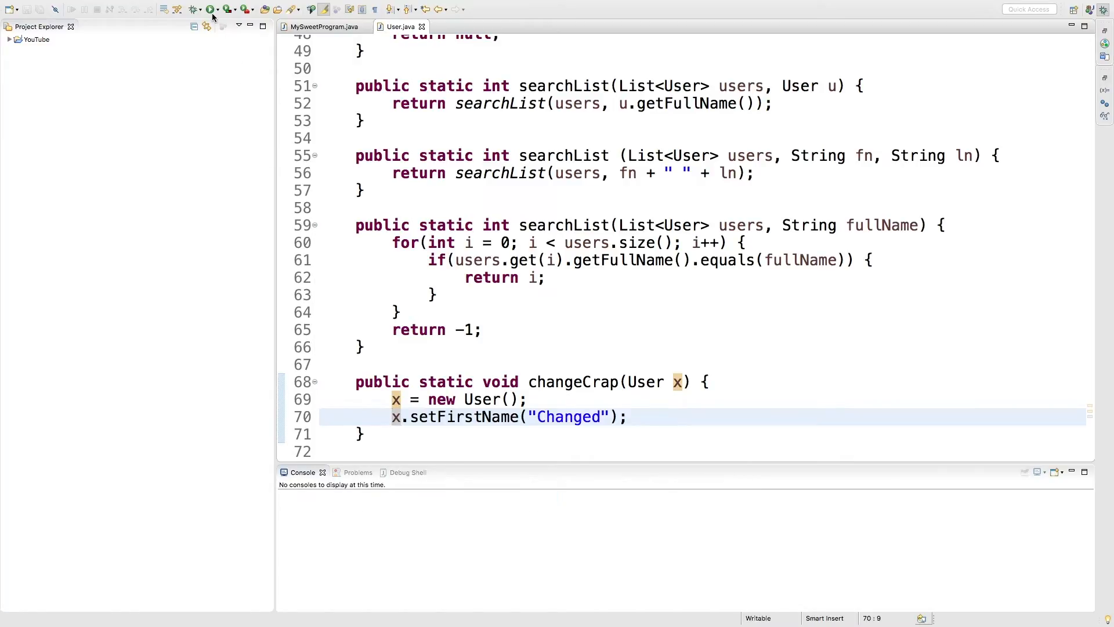
pyautogui.click(193, 10)
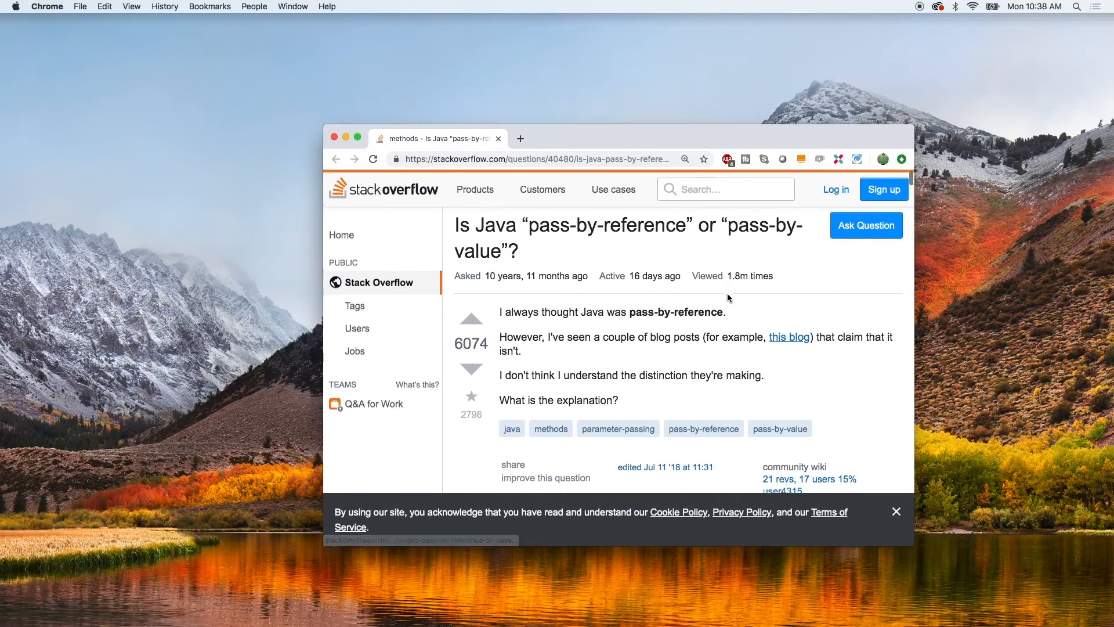
# Scroll the Stack Overflow pass-by-value question down to its comments.
pyautogui.scroll(-3)
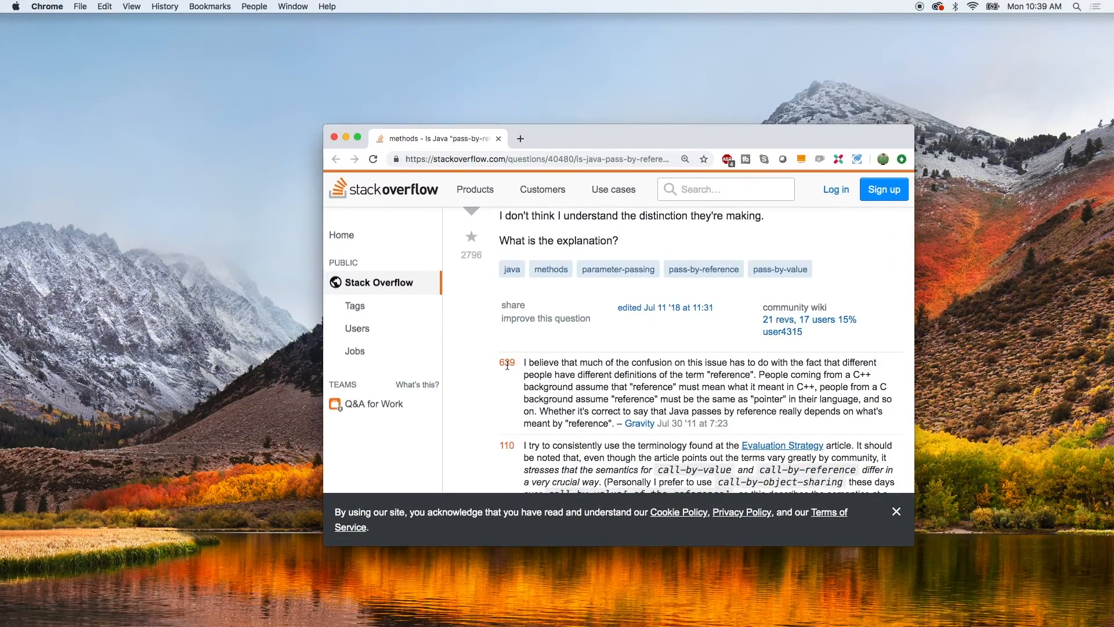